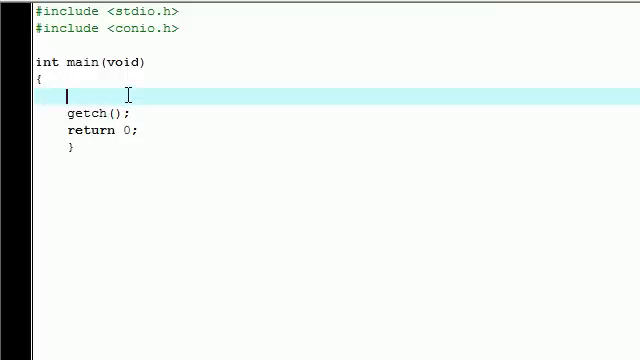
# Step: Replace the typed rand() in main with printf("%d\n", rand());
pyautogui.write('rand')
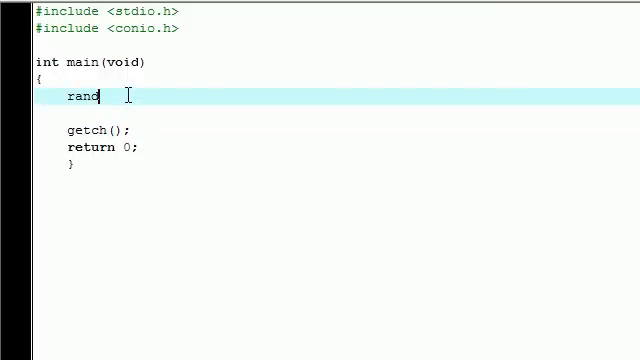
pyautogui.write('()')
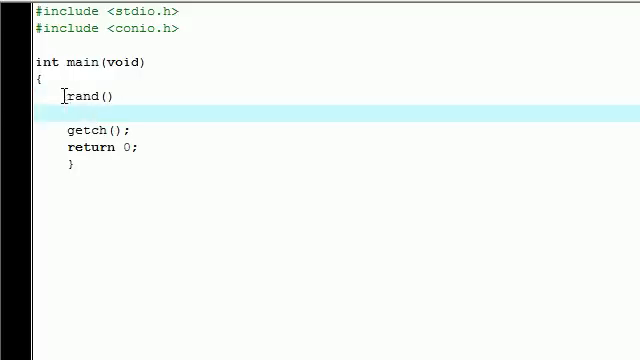
pyautogui.doubleClick(86, 96)
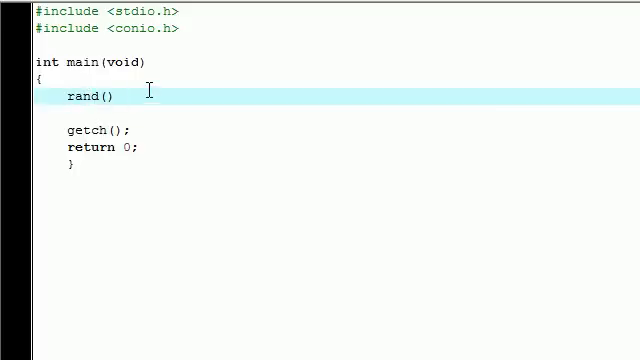
pyautogui.doubleClick(77, 96)
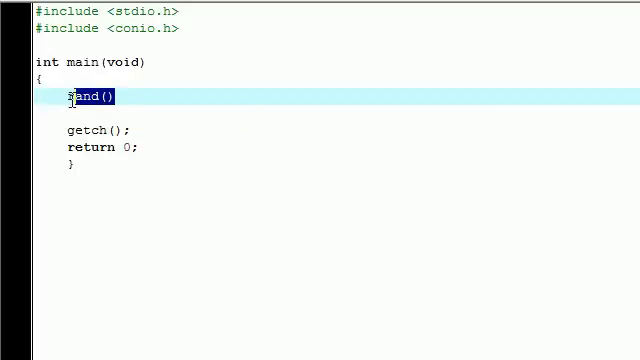
pyautogui.write('printf')
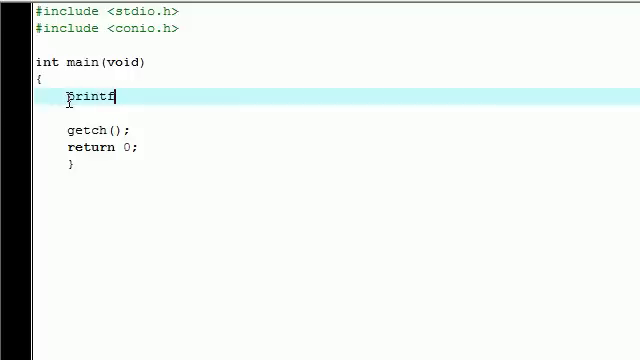
pyautogui.write('();')
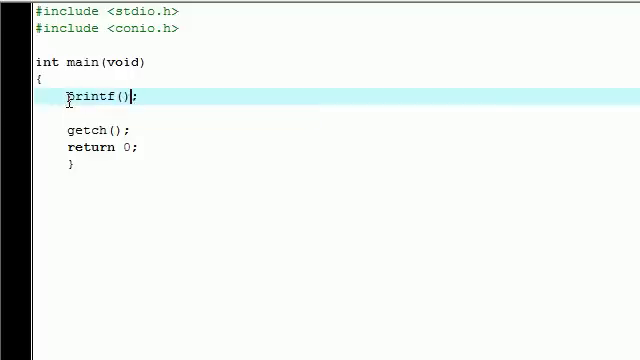
pyautogui.write('""')
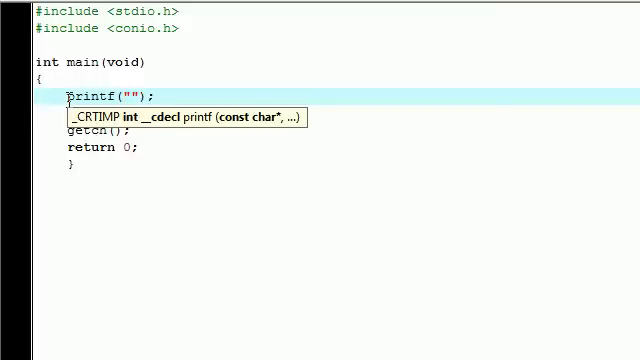
pyautogui.write('%d\\n')
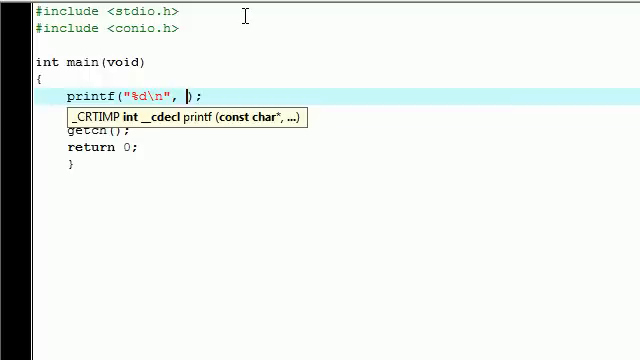
pyautogui.write('rand(')
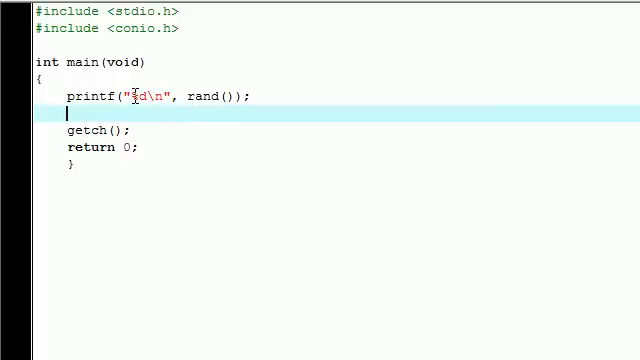
# Step: Place the cursor at the top of main's body to insert a blank line above printf
pyautogui.doubleClick(140, 96)
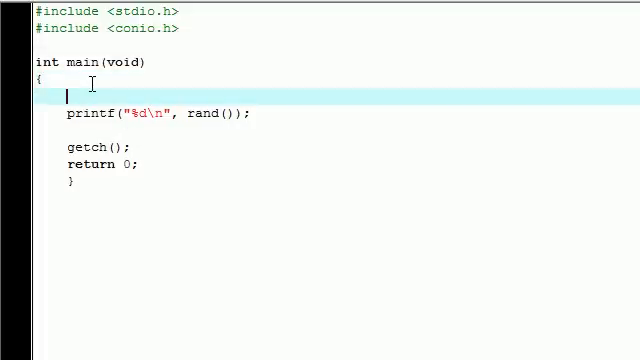
# Step: Declare the counter int i=0; at the top of main
pyautogui.write('int')
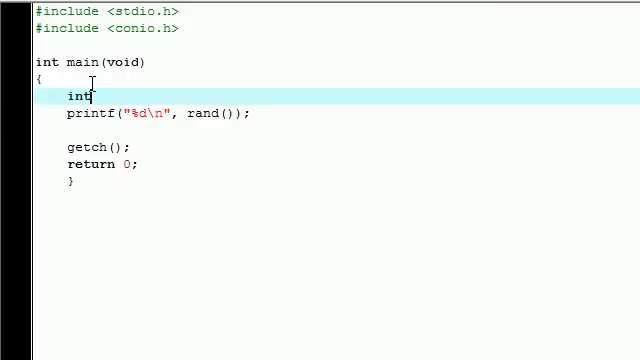
pyautogui.write('i=')
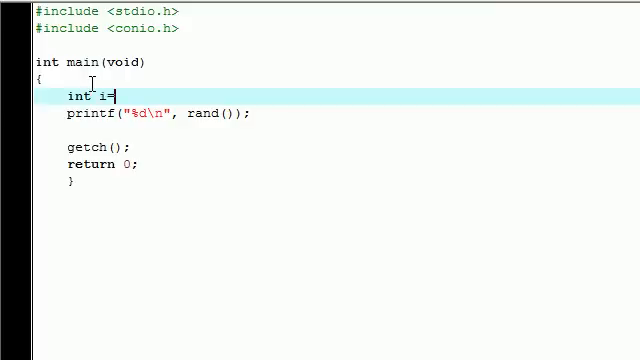
pyautogui.write('0')
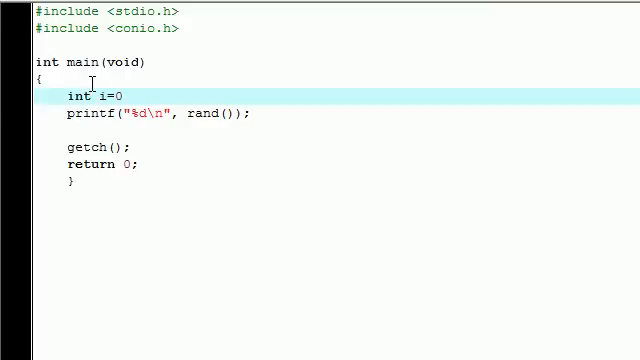
# Step: Wrap printf in a while (i<15) loop that increments i with i++
pyautogui.write('while i')
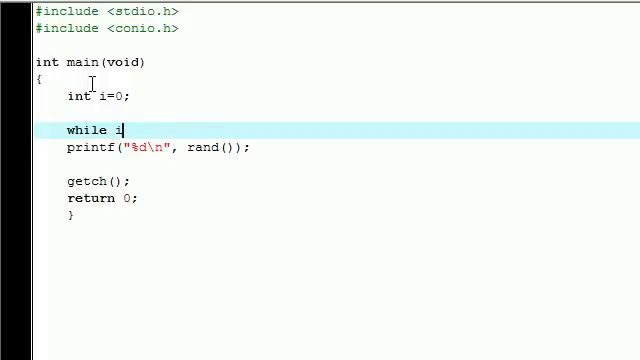
pyautogui.write('<15')
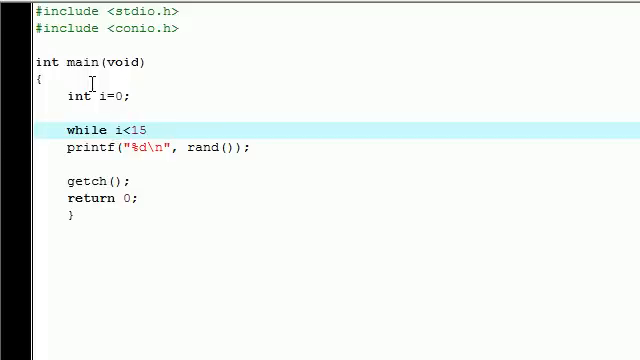
pyautogui.write('(')
pyautogui.write('i')
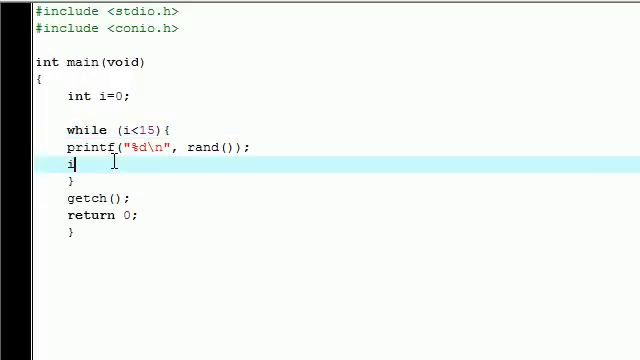
pyautogui.write('++')
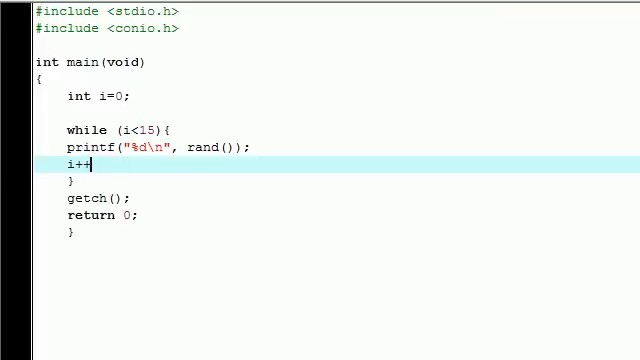
# Step: Check the Execute menu and terminate the increment as i++;
pyautogui.click(60, 5)
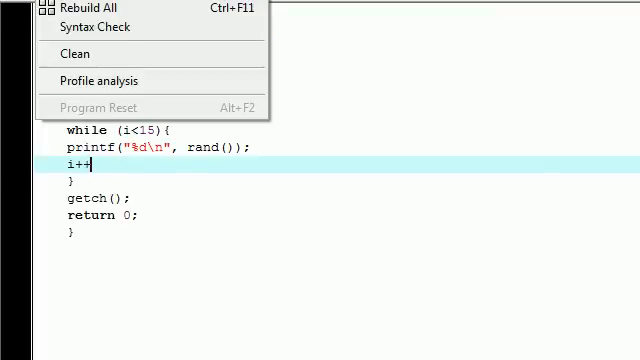
pyautogui.click(90, 7)
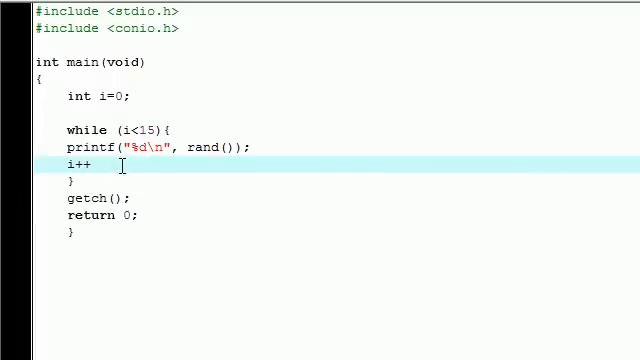
pyautogui.write(';')
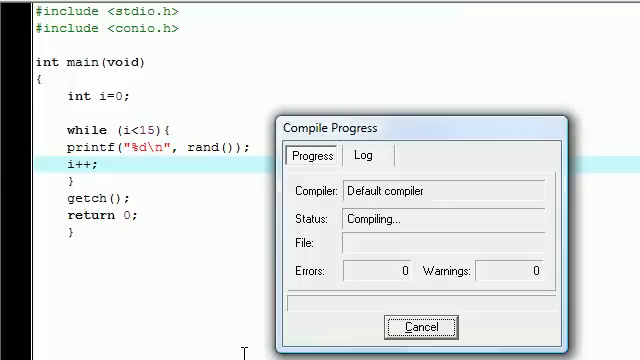
pyautogui.moveTo(201, 150)
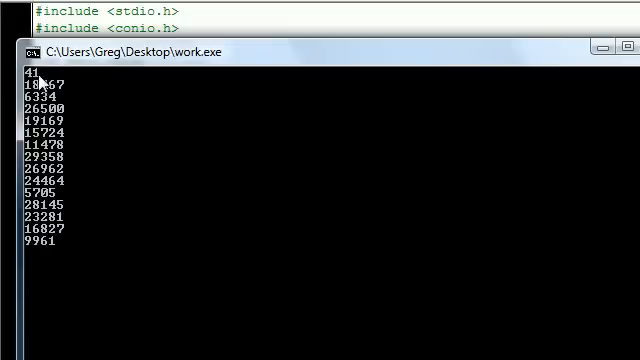
pyautogui.moveTo(60, 251)
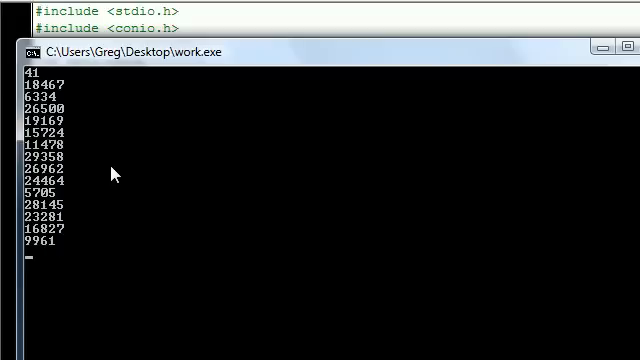
pyautogui.moveTo(155, 283)
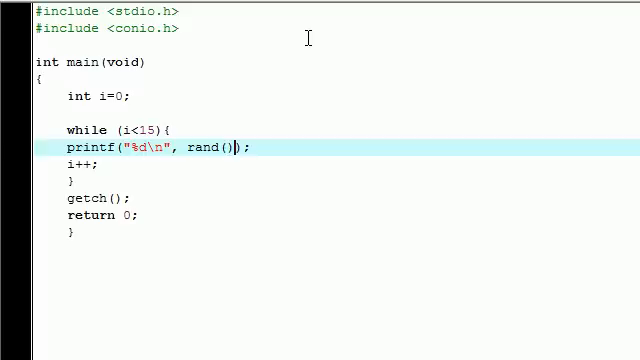
# Step: Change the printf argument to rand()%10 and highlight that expression
pyautogui.write('%10')
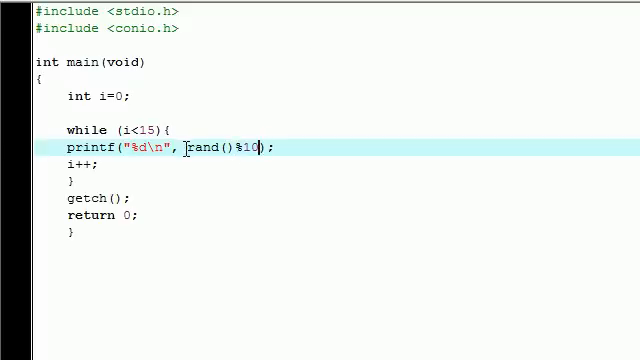
pyautogui.doubleClick(205, 148)
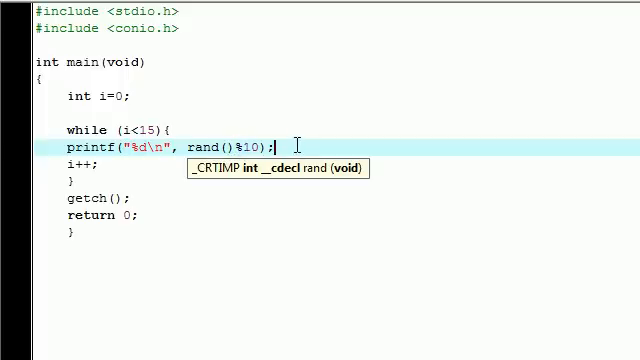
pyautogui.moveTo(198, 147)
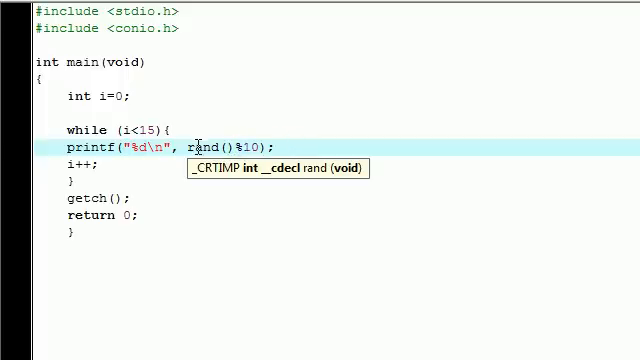
pyautogui.doubleClick(203, 147)
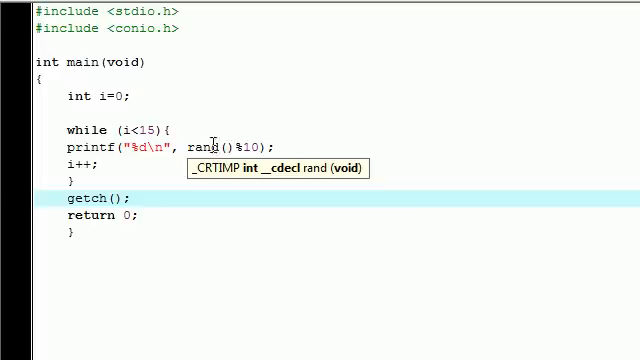
pyautogui.doubleClick(228, 145)
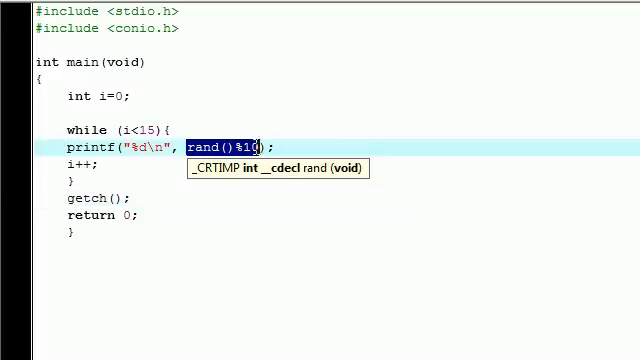
pyautogui.write('0')
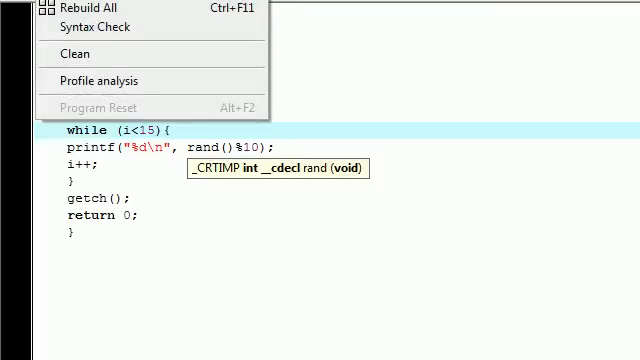
# Step: Compile and run work.exe, reviewing fifteen random digits from 0 to 9
pyautogui.click(78, 8)
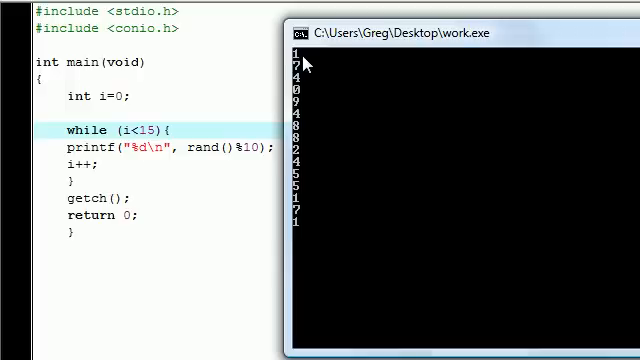
pyautogui.moveTo(303, 90)
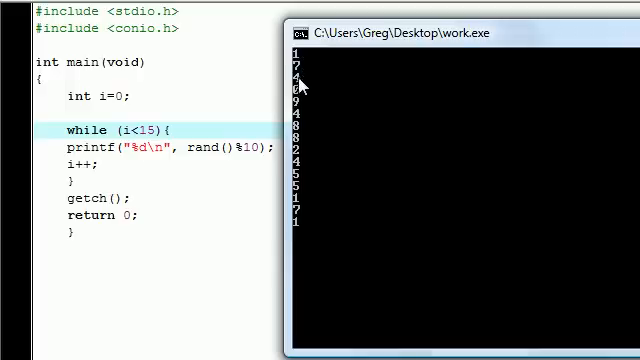
pyautogui.moveTo(300, 95)
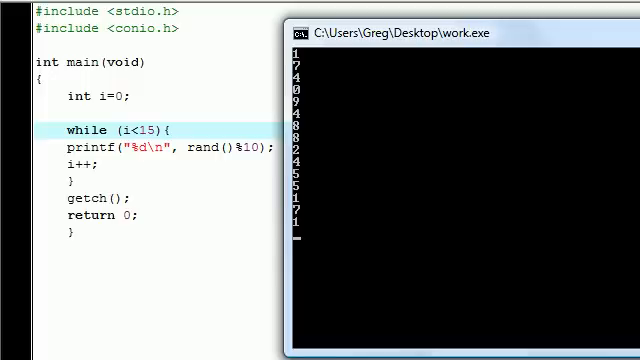
pyautogui.moveTo(332, 78)
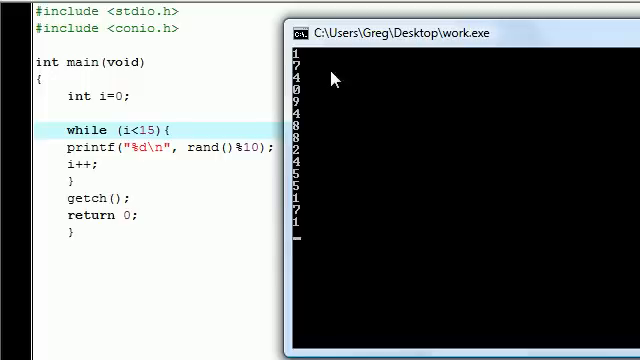
pyautogui.moveTo(463, 239)
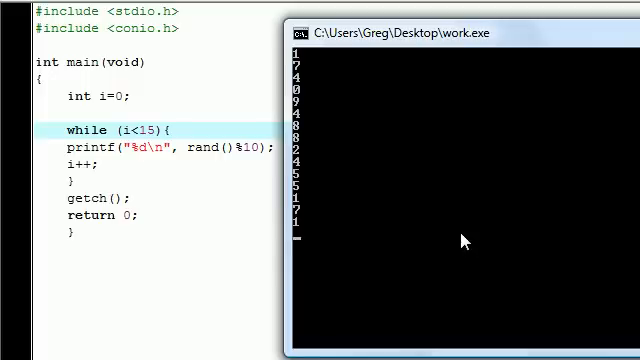
pyautogui.moveTo(405, 215)
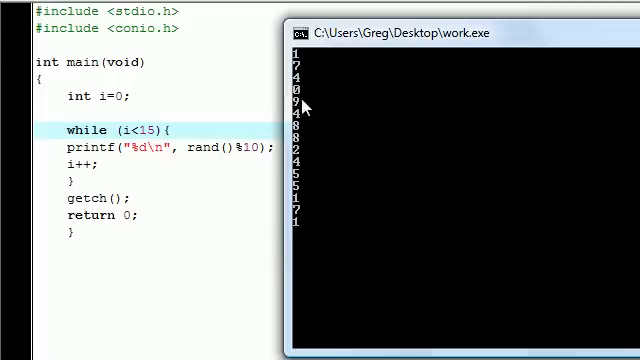
pyautogui.moveTo(372, 102)
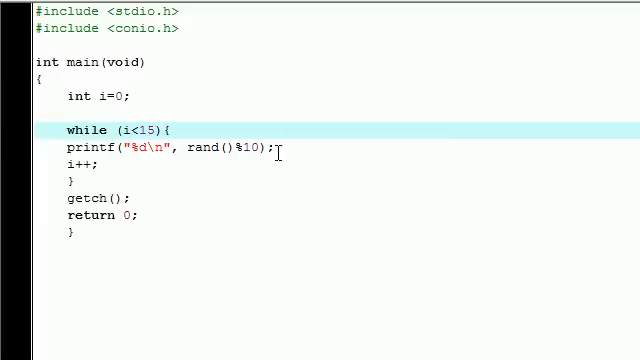
# Step: Replace the 10 after rand()% with 6 so printf uses rand()%6
pyautogui.doubleClick(258, 148)
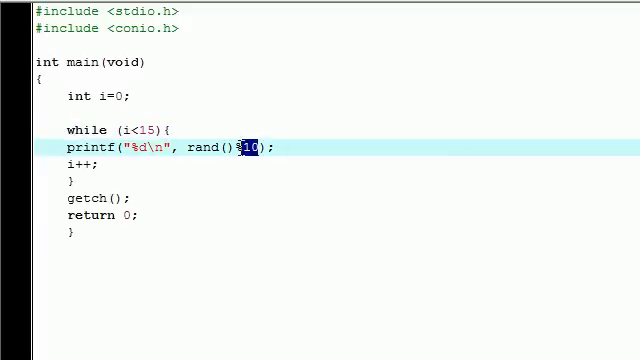
pyautogui.moveTo(250, 160)
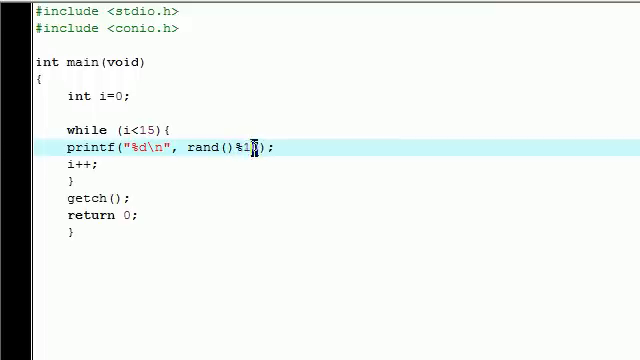
pyautogui.doubleClick(249, 148)
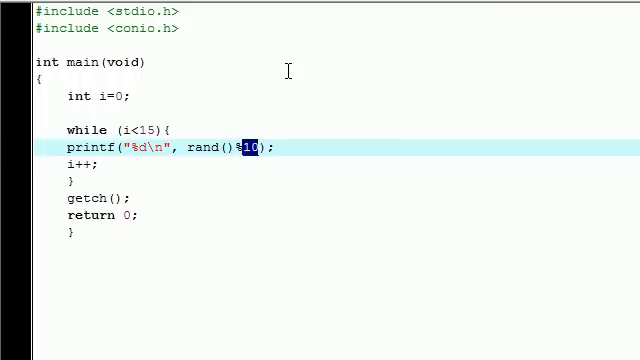
pyautogui.write('6')
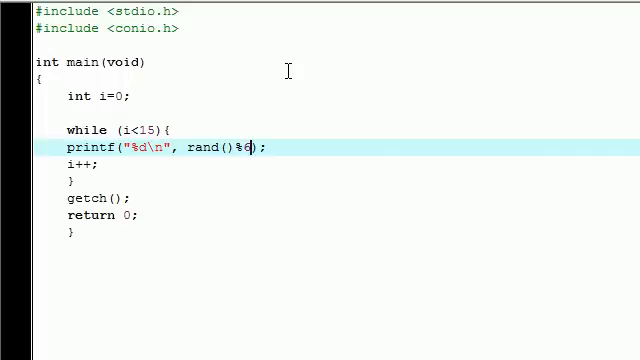
pyautogui.moveTo(253, 124)
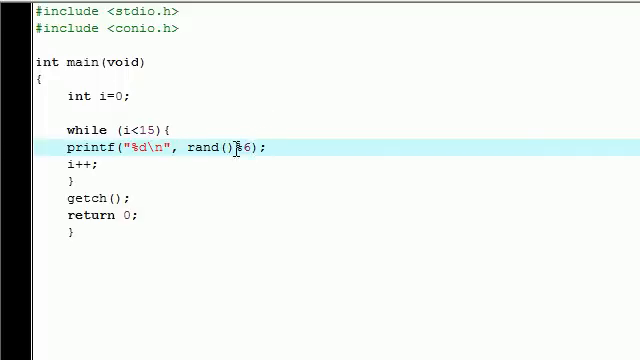
pyautogui.doubleClick(208, 148)
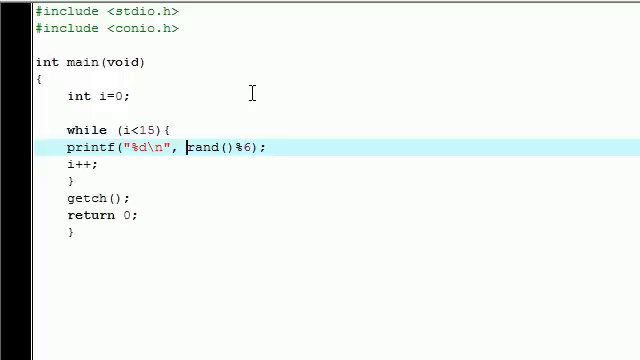
# Step: Prefix rand with 1+ to make 1+rand()%6, then highlight the offset
pyautogui.write('1')
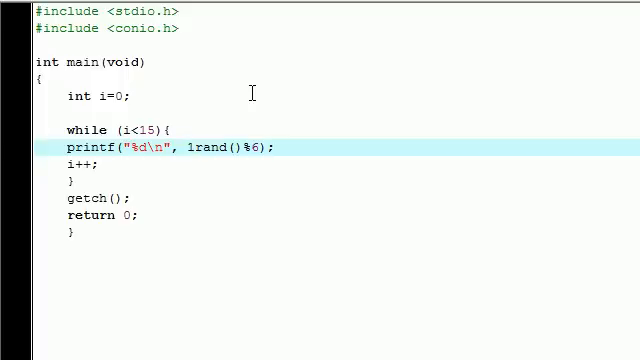
pyautogui.doubleClick(209, 147)
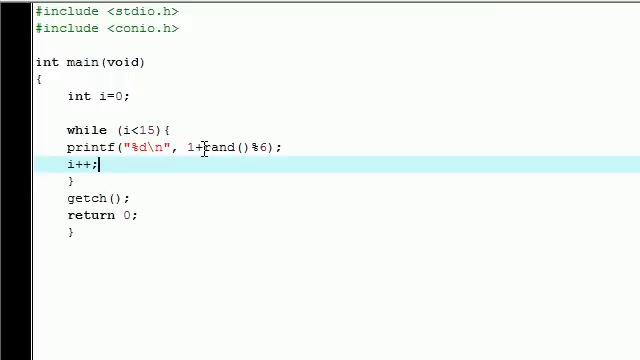
pyautogui.doubleClick(218, 147)
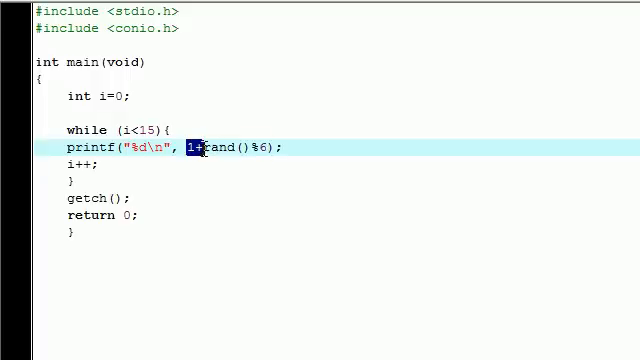
pyautogui.moveTo(190, 147); pyautogui.dragTo(270, 147)
pyautogui.write('20')
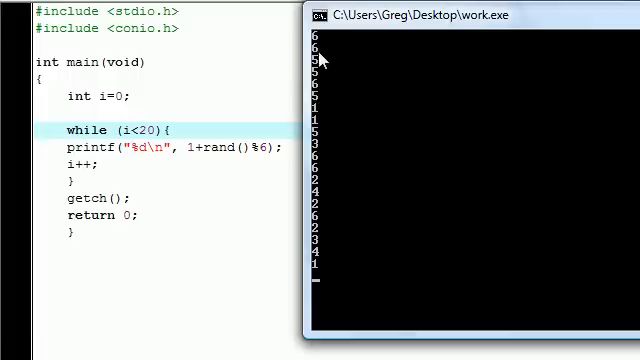
pyautogui.moveTo(344, 72)
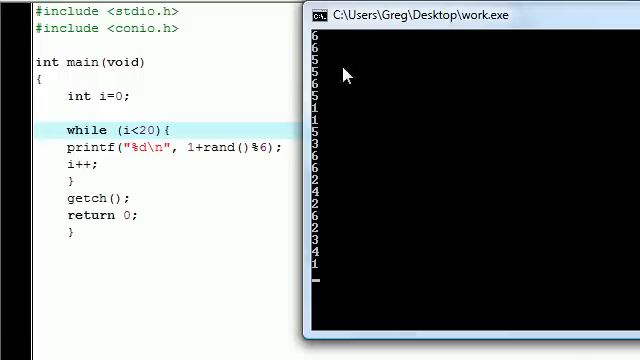
pyautogui.moveTo(340, 289)
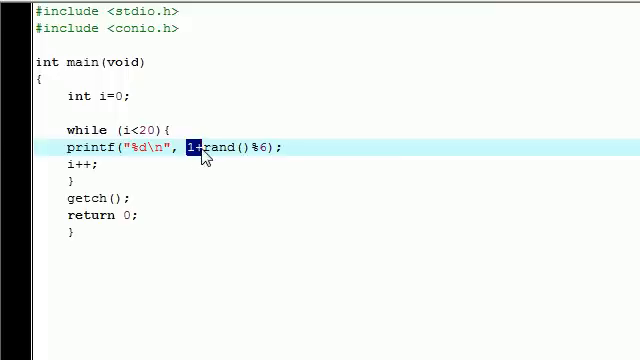
pyautogui.moveTo(273, 134)
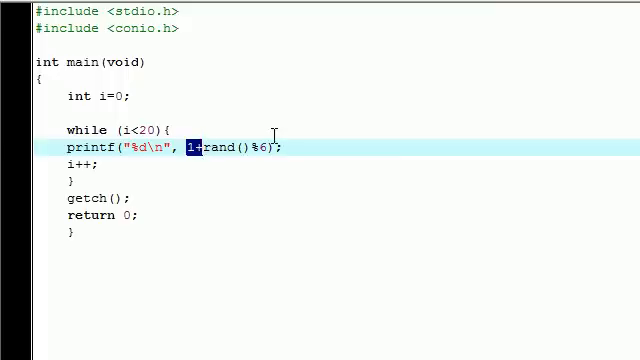